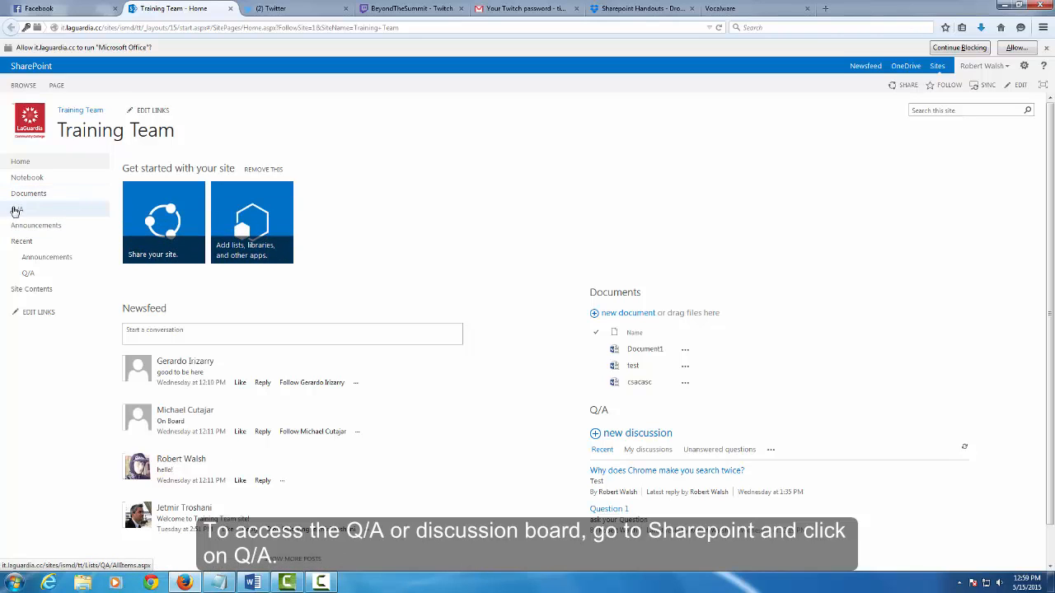
mouse_move(18, 210)
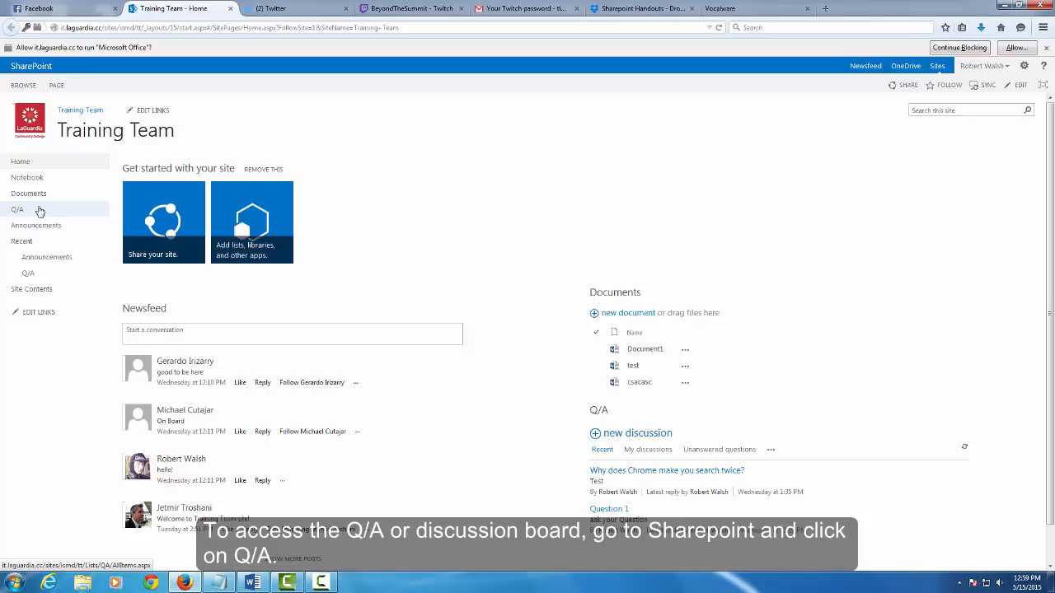
Open the Training Team's Q/A discussion board from Quick Launch.
click(16, 208)
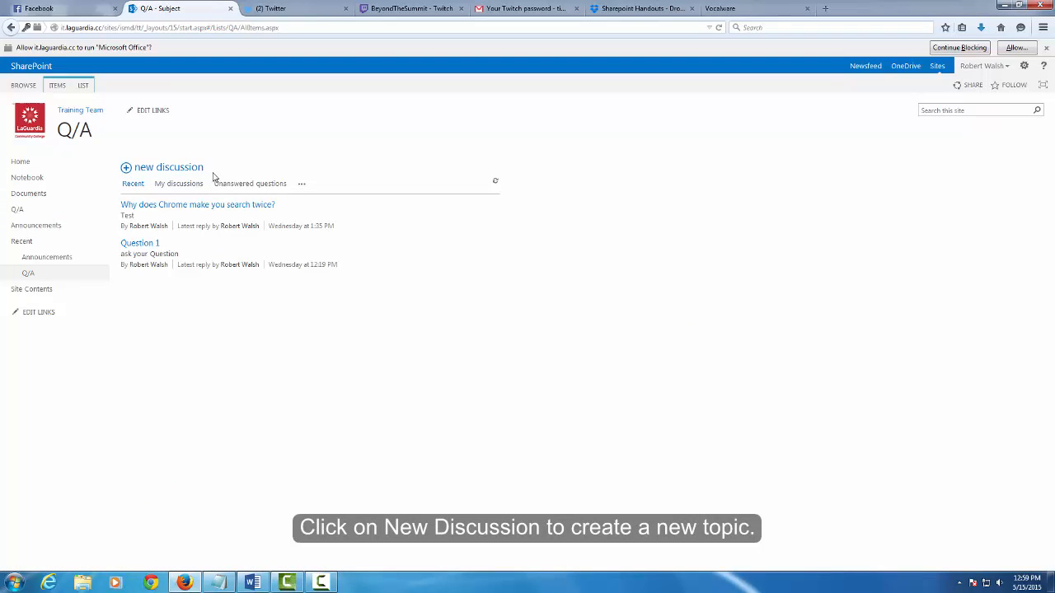
mouse_move(148, 173)
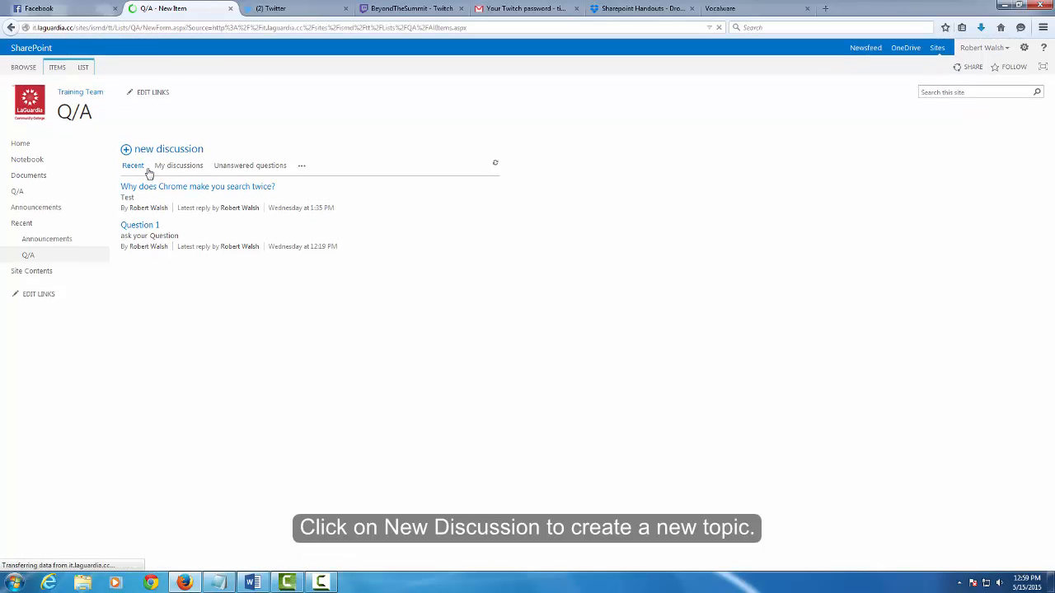
Start a new discussion and permanently allow the site to run Microsoft Office.
click(162, 149)
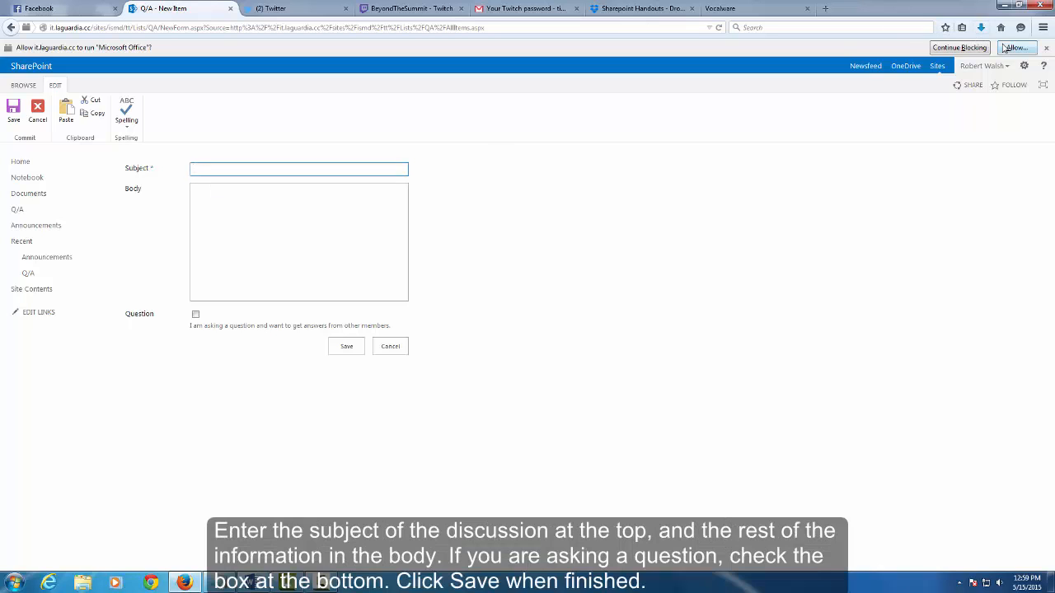
click(1017, 47)
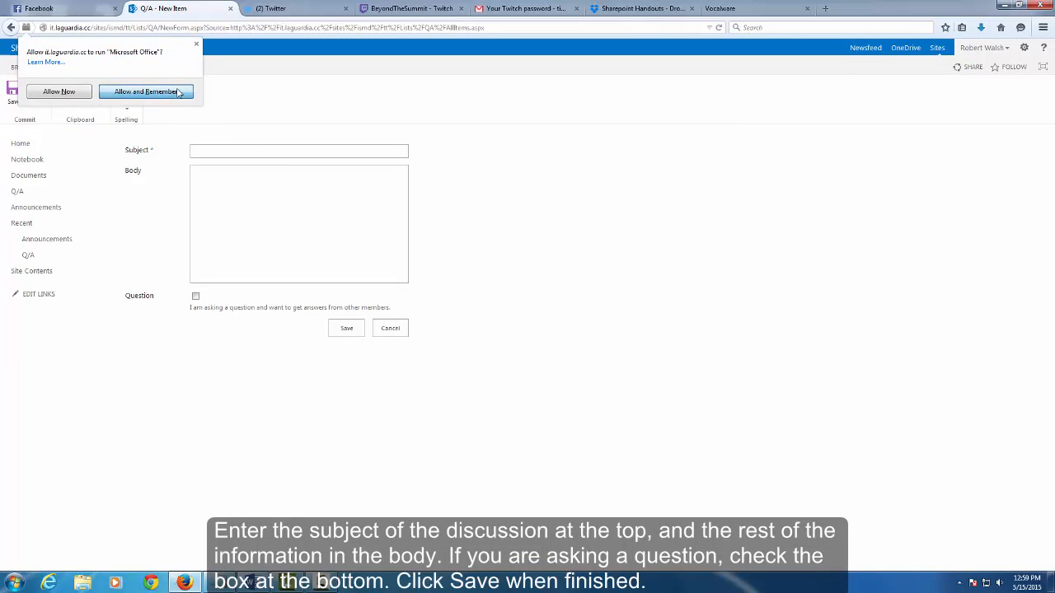
click(145, 91)
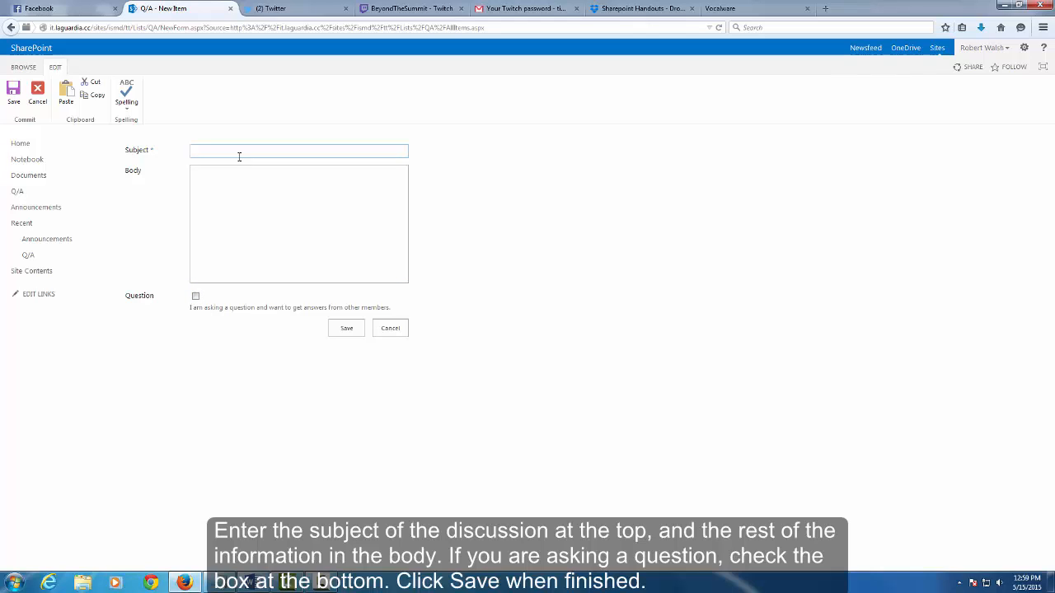
Enter subject 'Test Question?', body 'Text Text Text', tick Question, and save.
text(Test Questio)
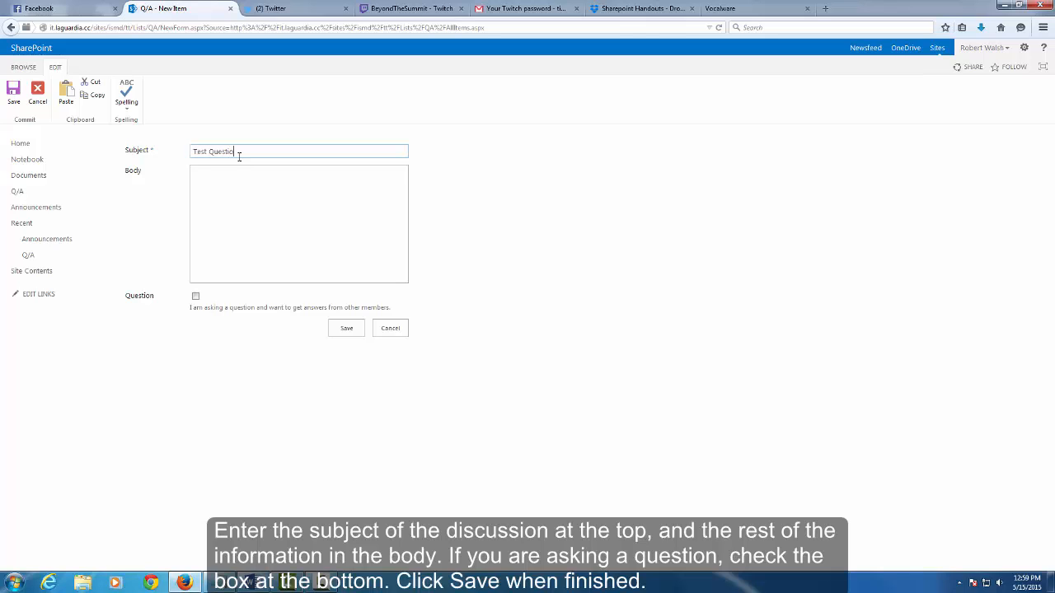
click(298, 224)
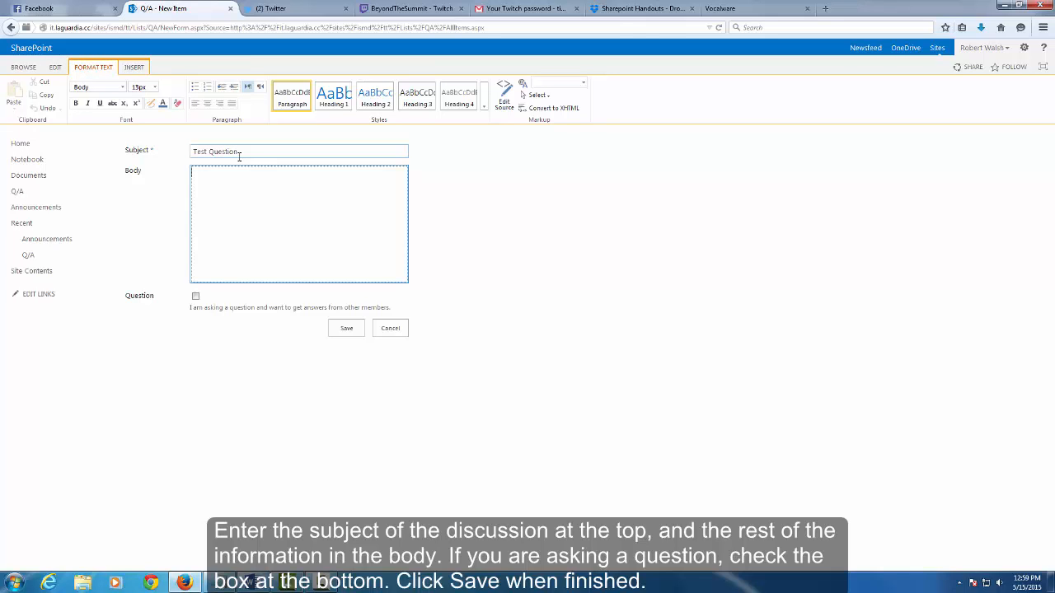
text(Text Text Text)
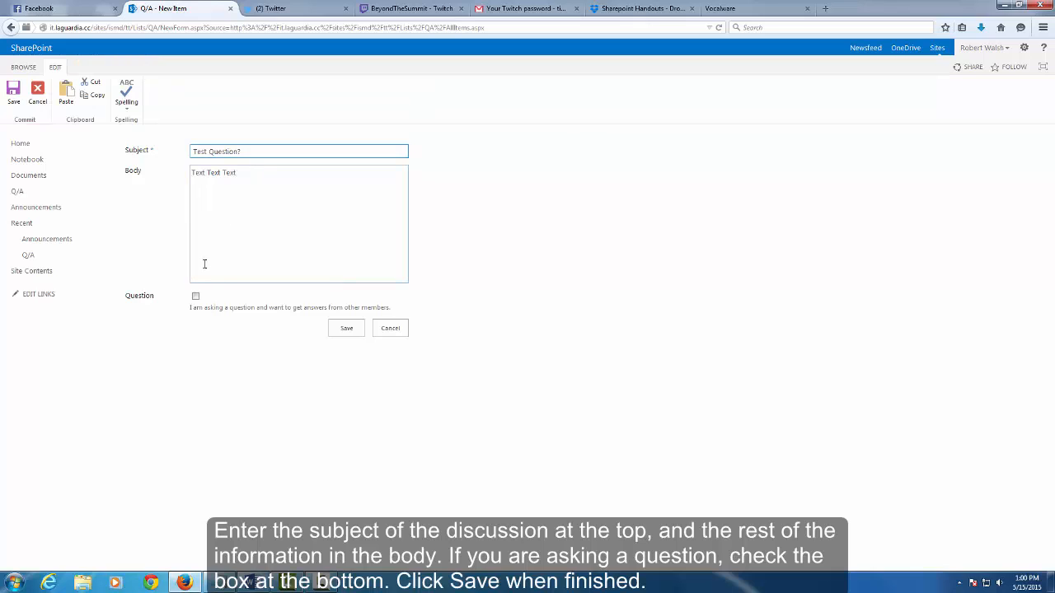
click(195, 296)
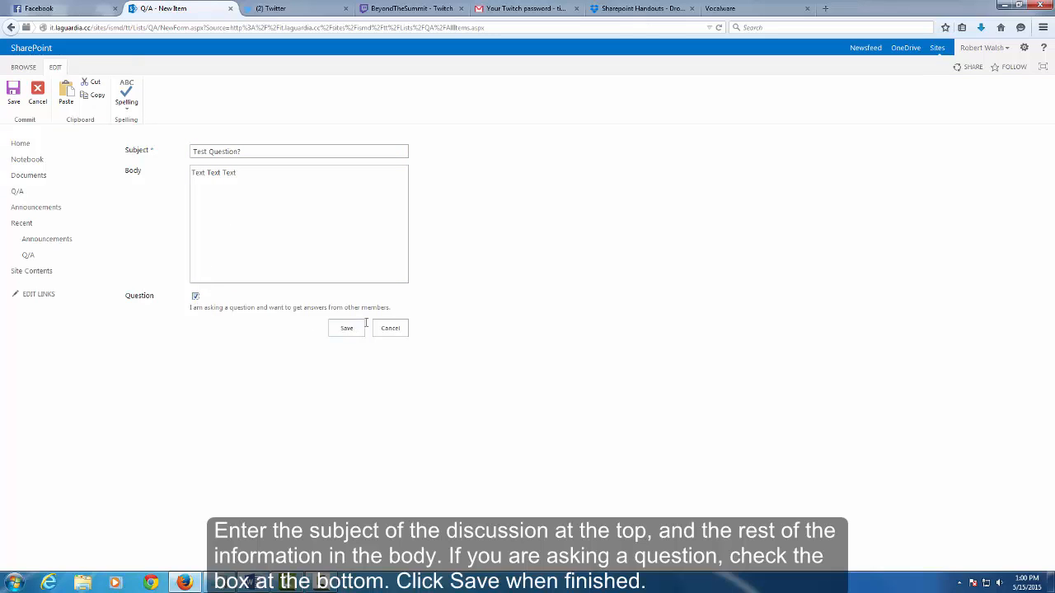
mouse_move(332, 329)
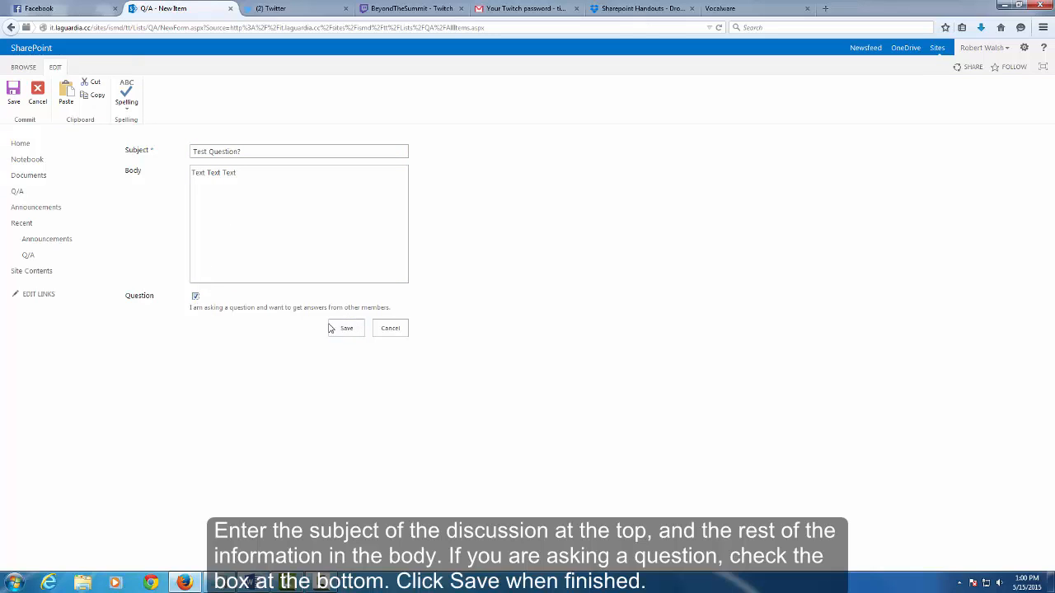
click(345, 328)
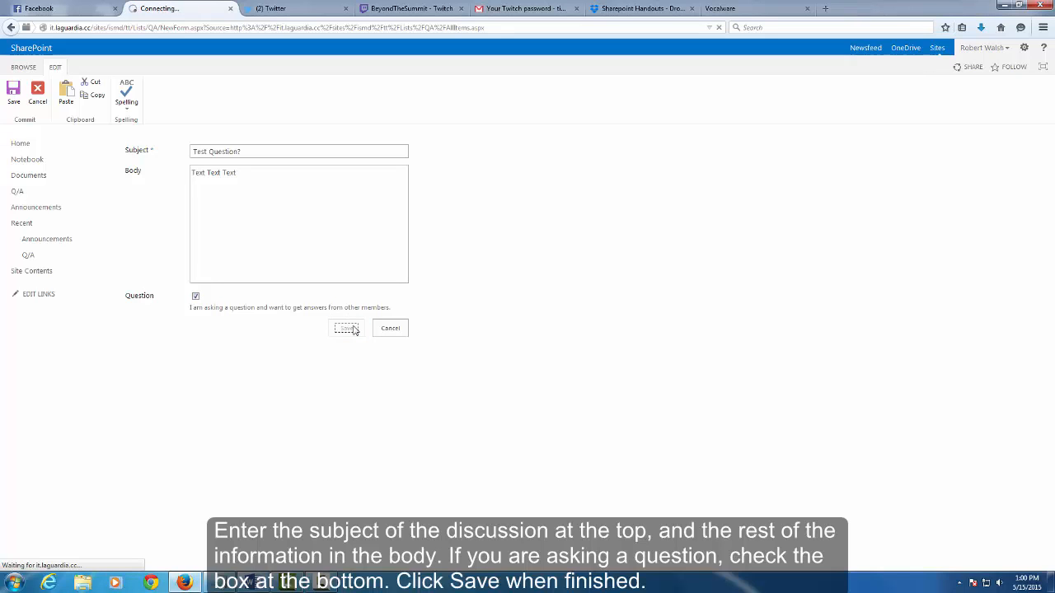
Open the 'Test Question?' discussion from the Q/A list.
click(346, 328)
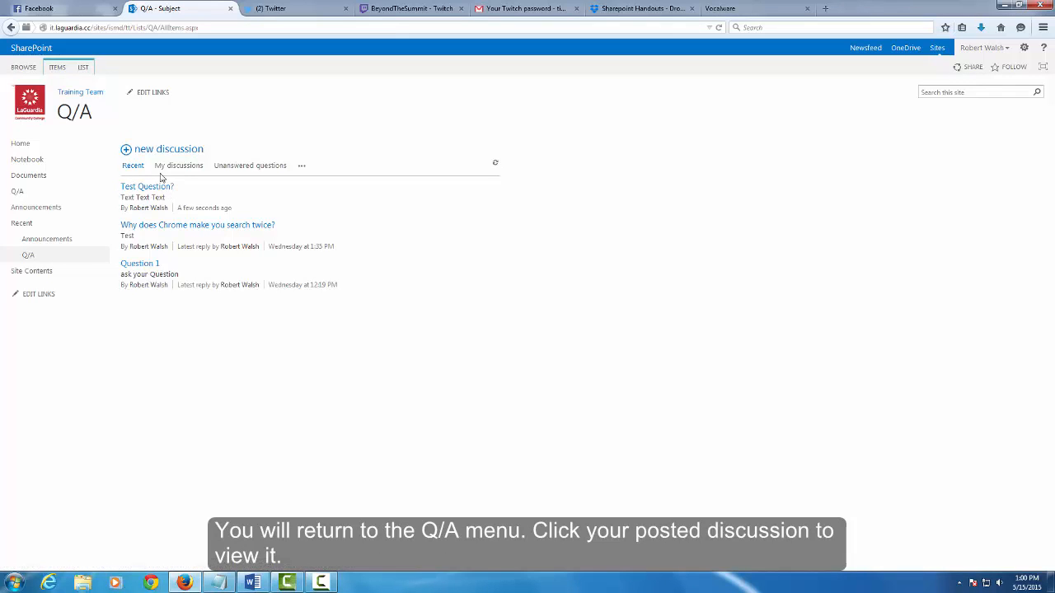
click(147, 186)
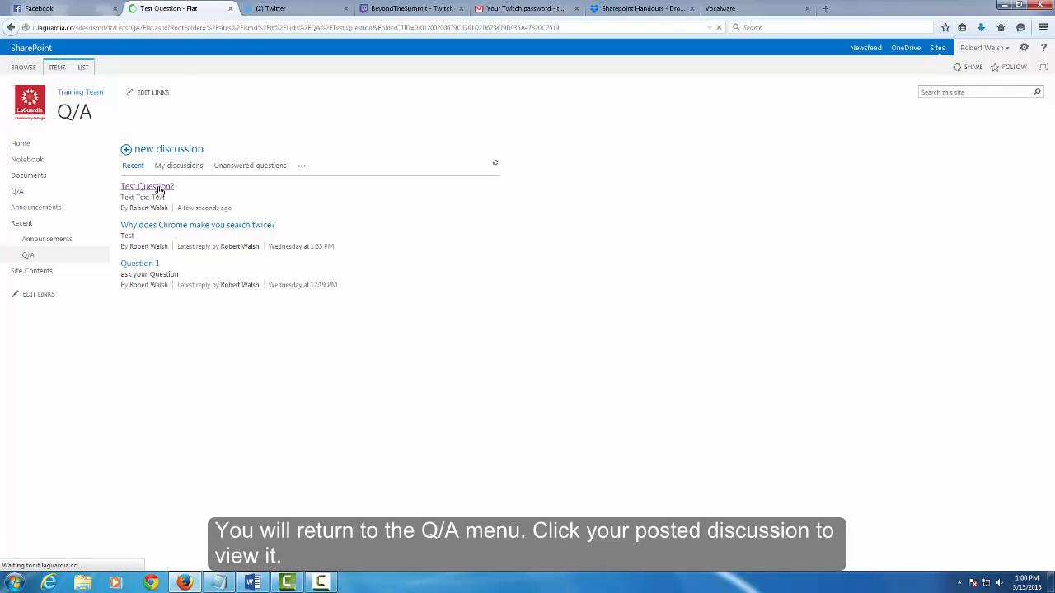
click(147, 187)
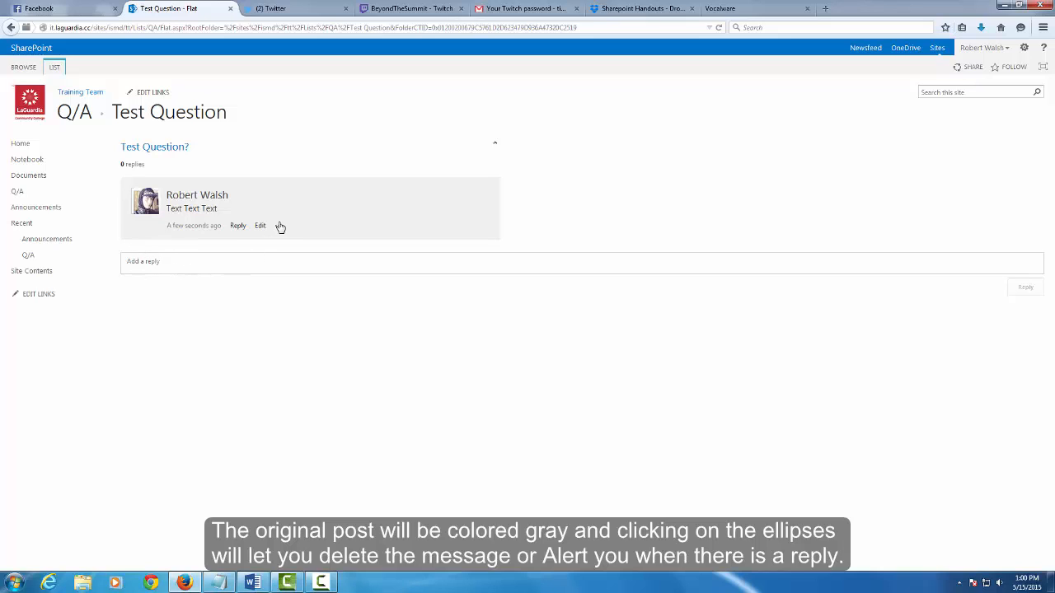
Reveal the post's Alert me and Delete options, then dismiss them.
click(279, 226)
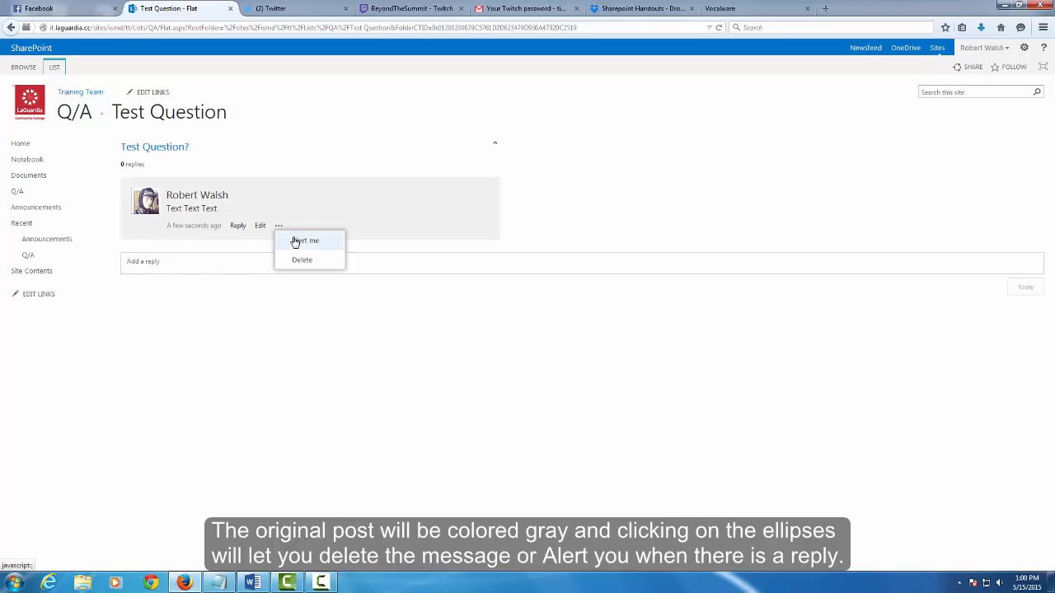
click(279, 228)
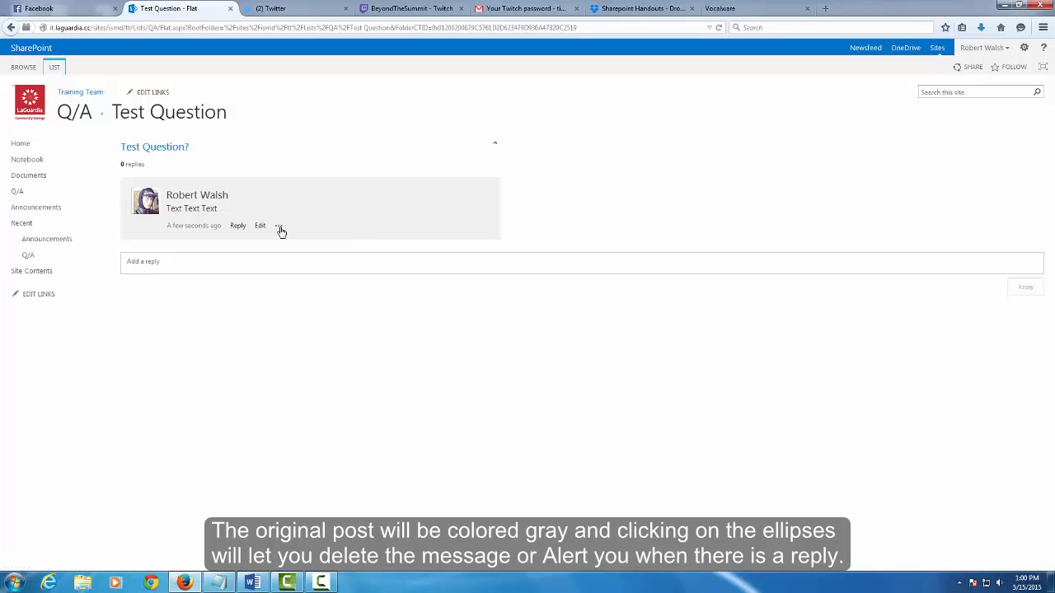
Post the reply 'Test Response' under the Test Question? thread.
click(258, 262)
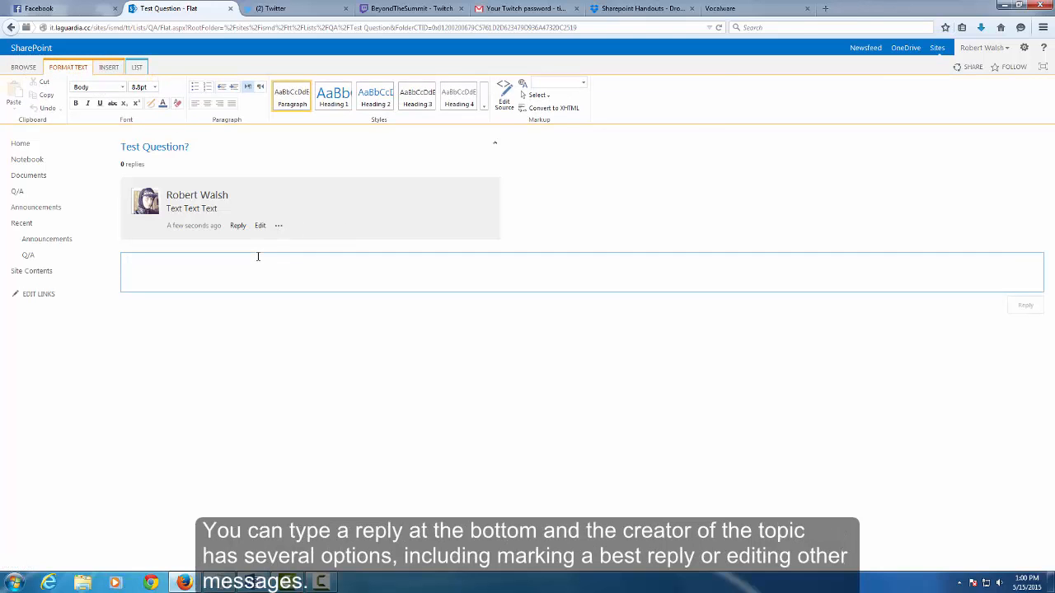
text(Test Response)
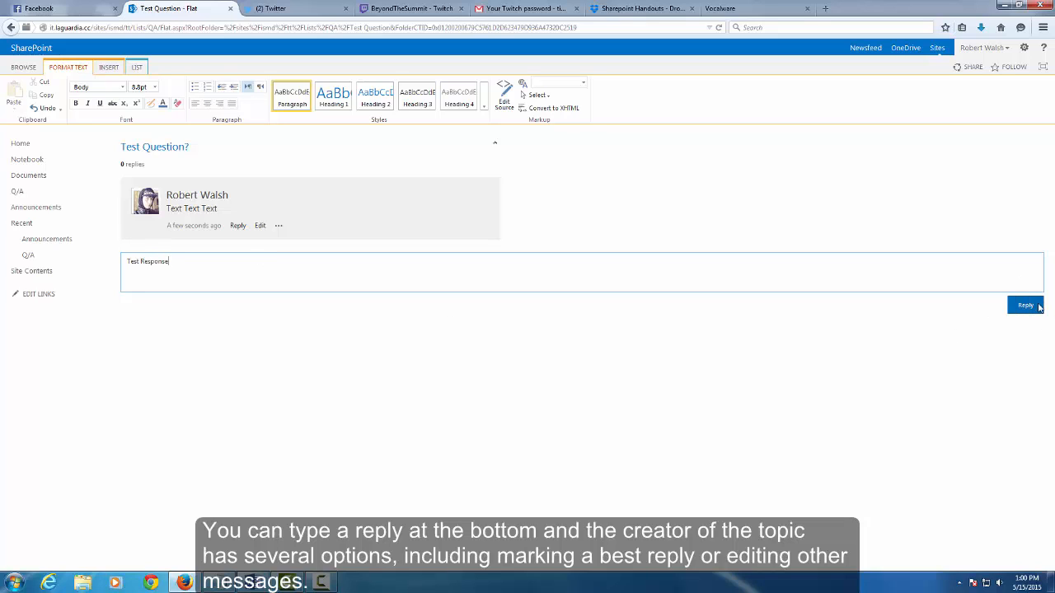
click(1024, 305)
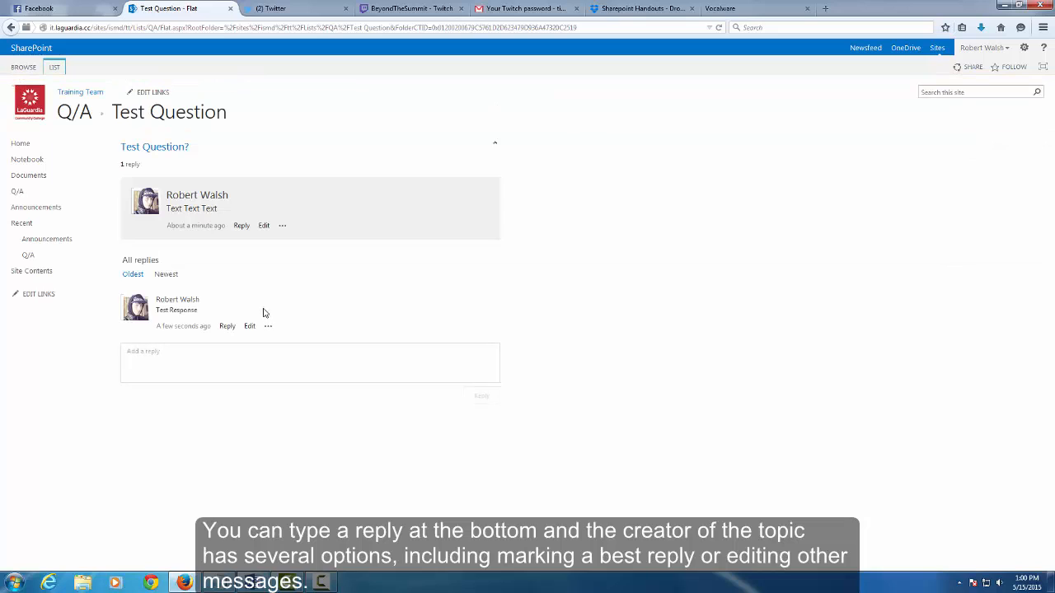